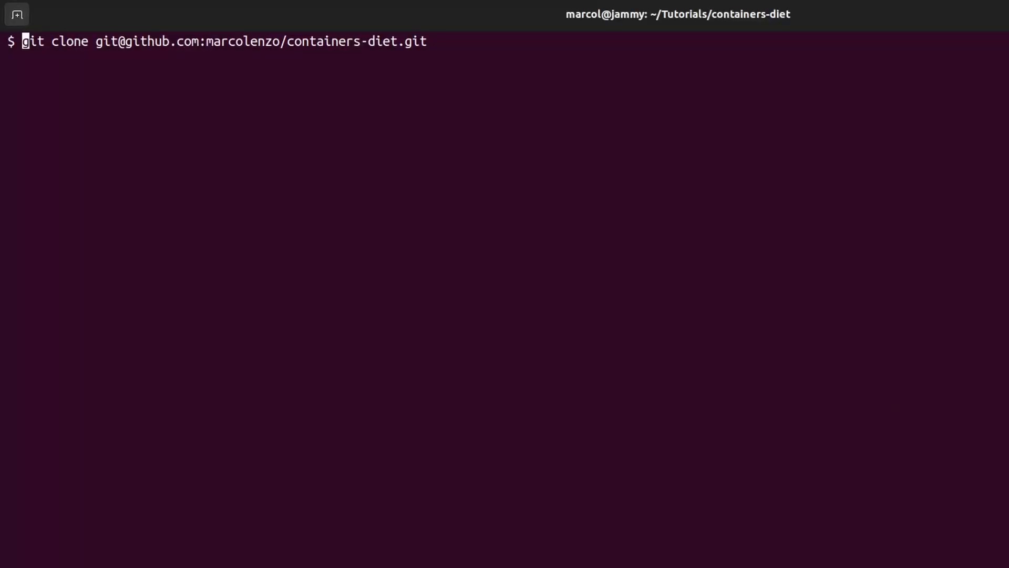
Clone containers-diet, list its Dockerfiles and sample.go, then review sample.go in vim.
{"action": "key", "text": "Return"}
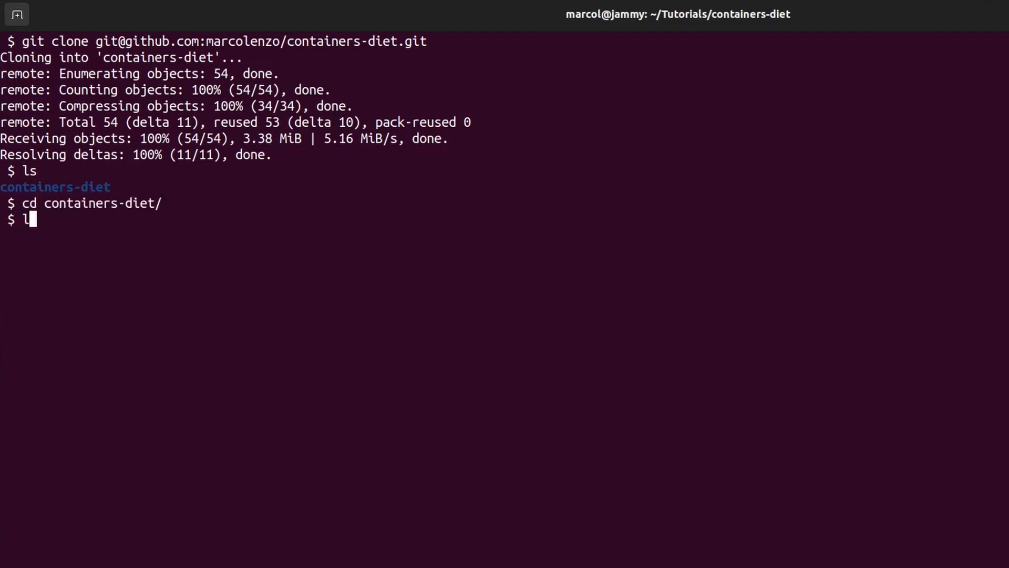
{"action": "type", "text": "s -la"}
{"action": "key", "text": "Return"}
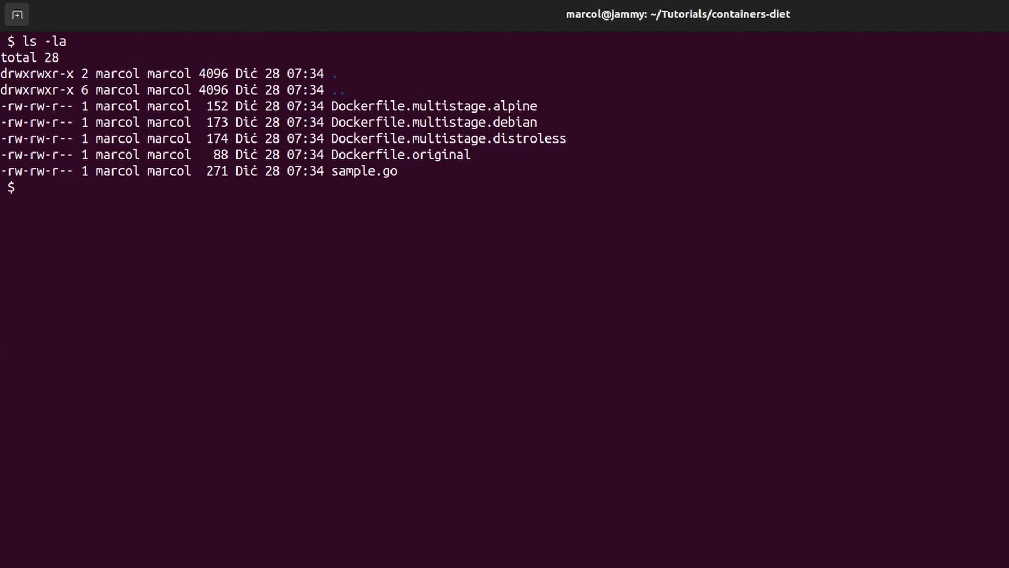
{"action": "type", "text": "vim sample.go"}
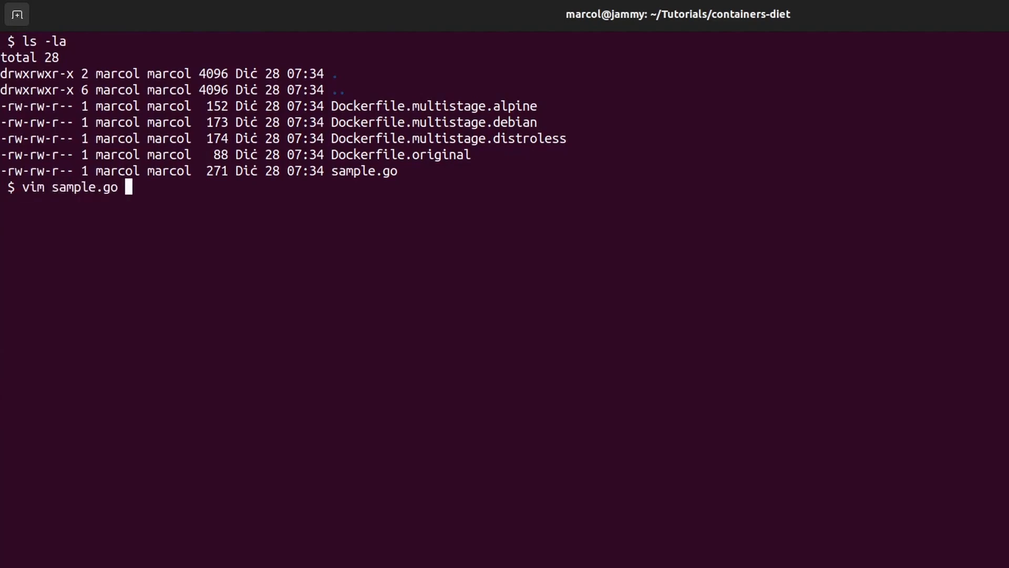
{"action": "key", "text": "Return"}
{"action": "type", "text": "vim Doc"}
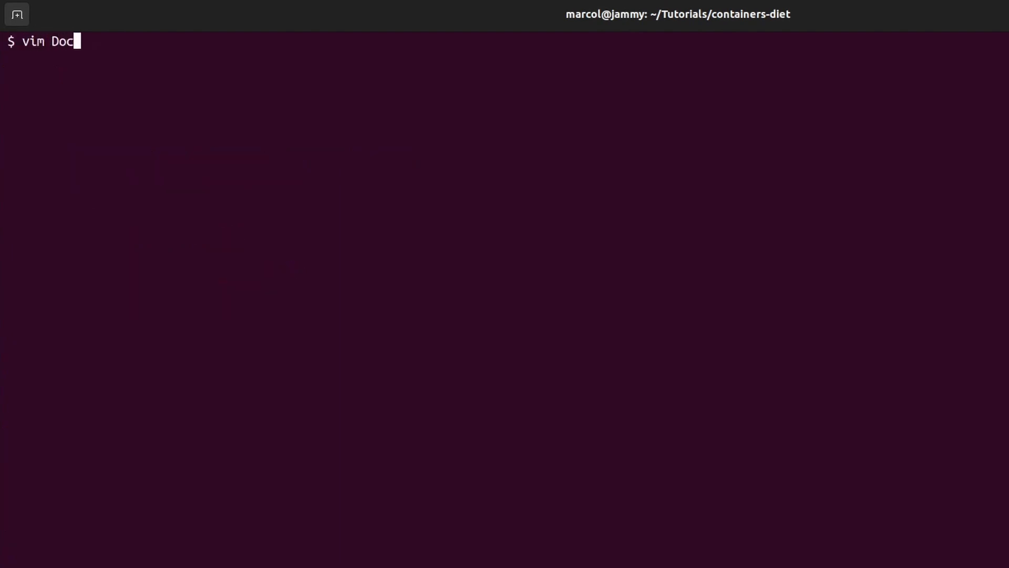
Review Dockerfile.original in vim.
{"action": "type", "text": "kerfile.original"}
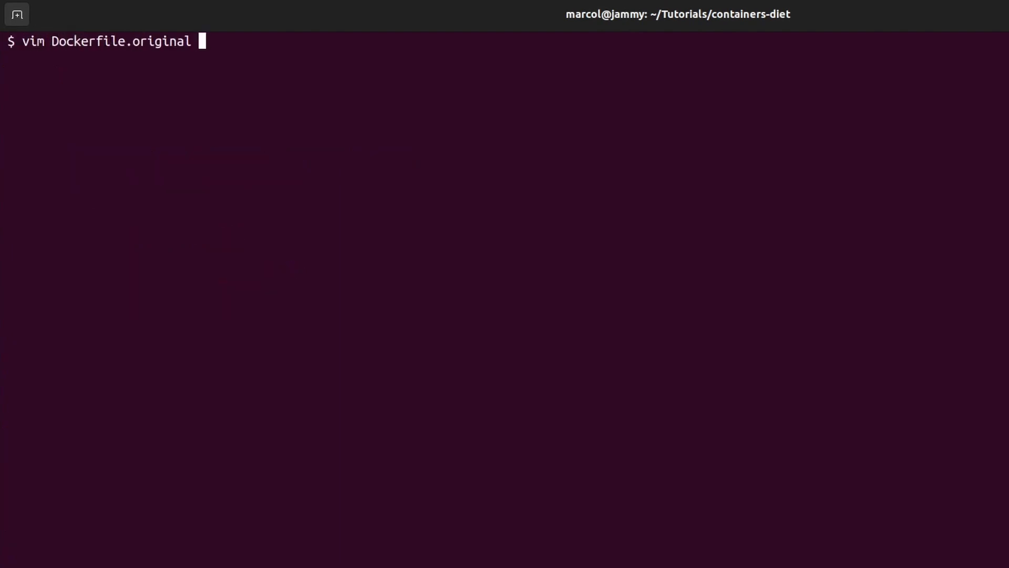
{"action": "key", "text": "Return"}
{"action": "type", "text": "docker build -t sa"}
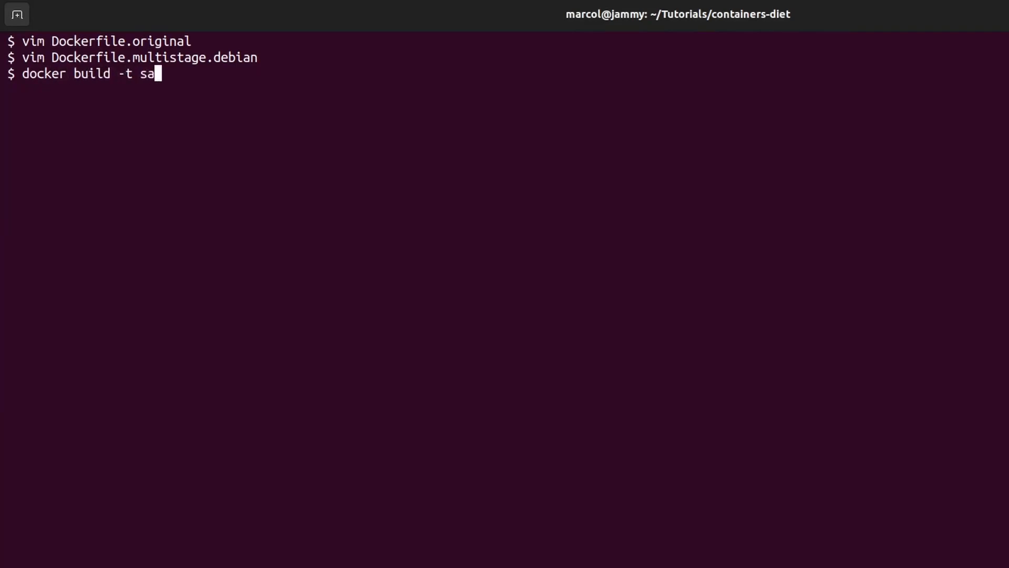
Build sample-original from Dockerfile.original and list sample images: 1.02GB versus sample-debian's 86.9MB.
{"action": "type", "text": "mple-original -f"}
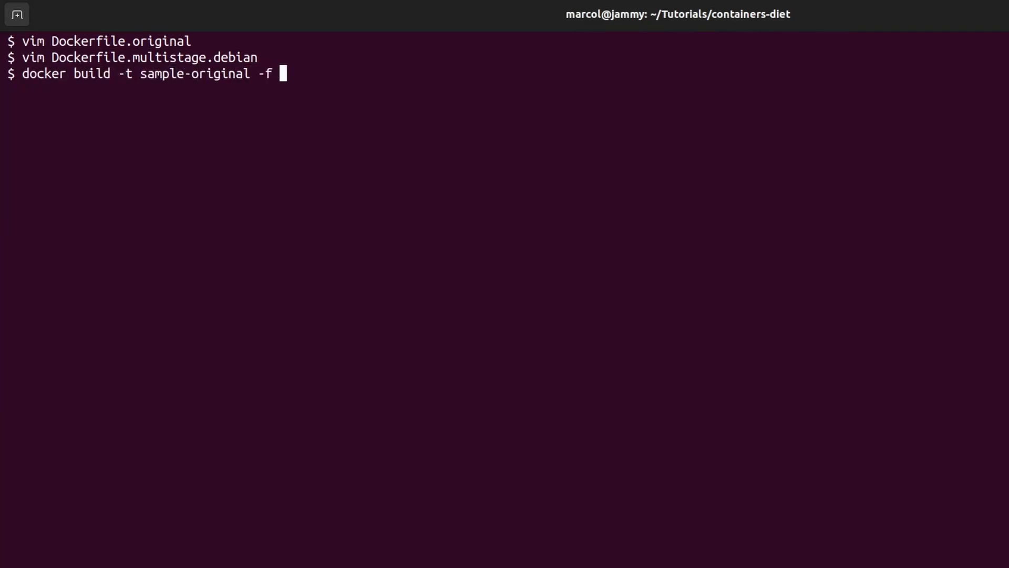
{"action": "type", "text": "Dockerfile.original ."}
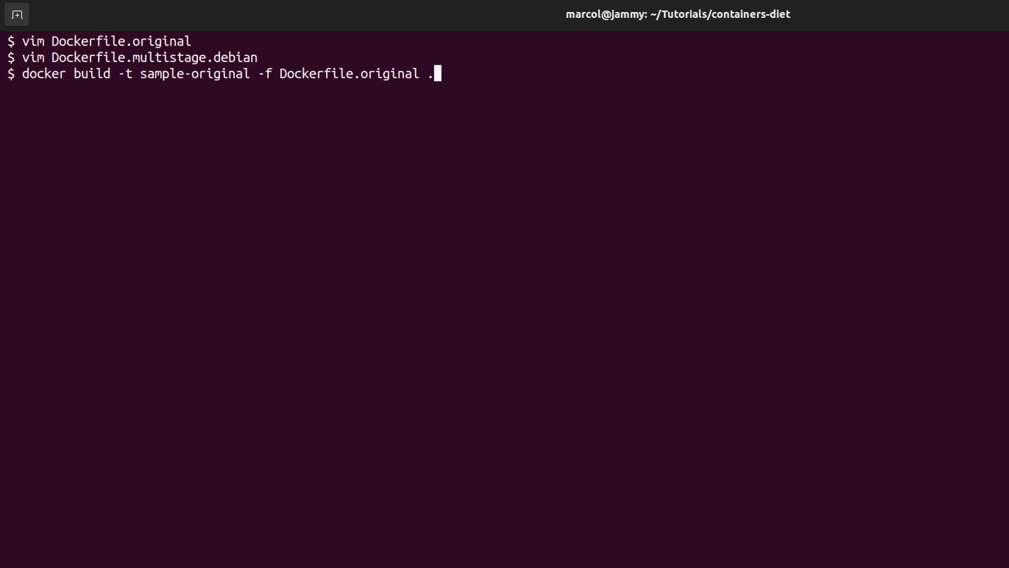
{"action": "key", "text": "Return"}
{"action": "type", "text": "docker image ls |"}
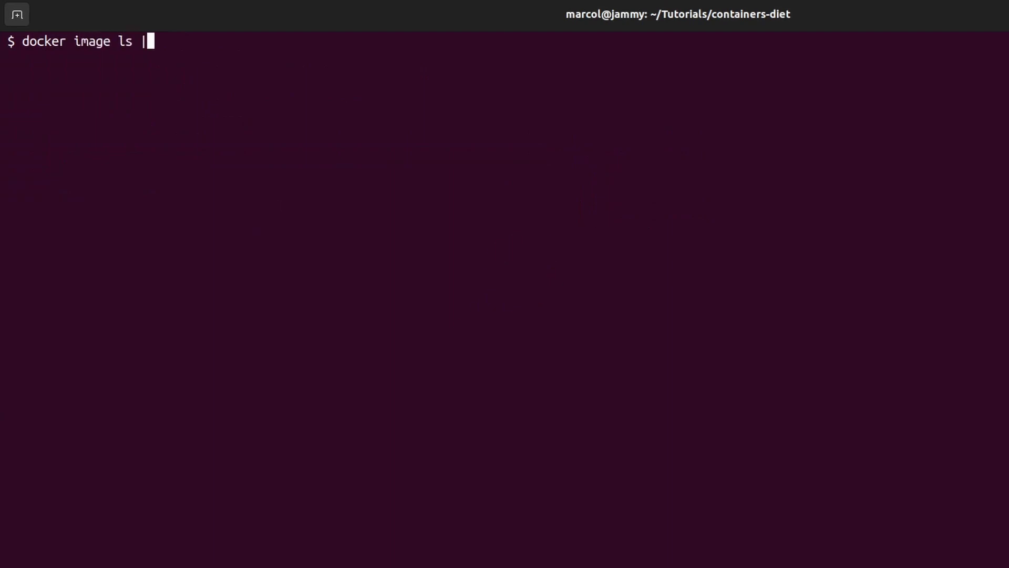
{"action": "type", "text": "grep sample"}
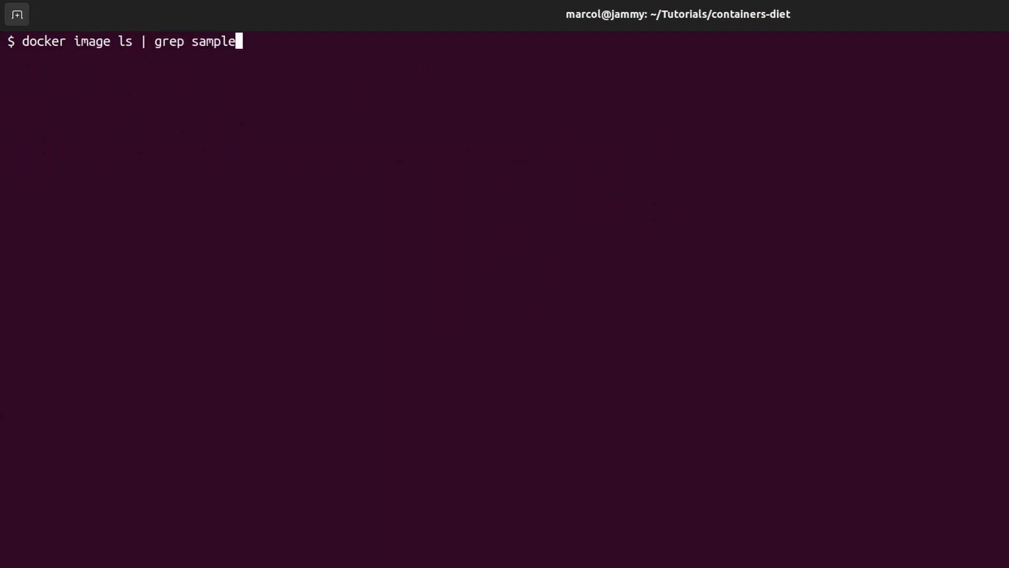
{"action": "key", "text": "Return"}
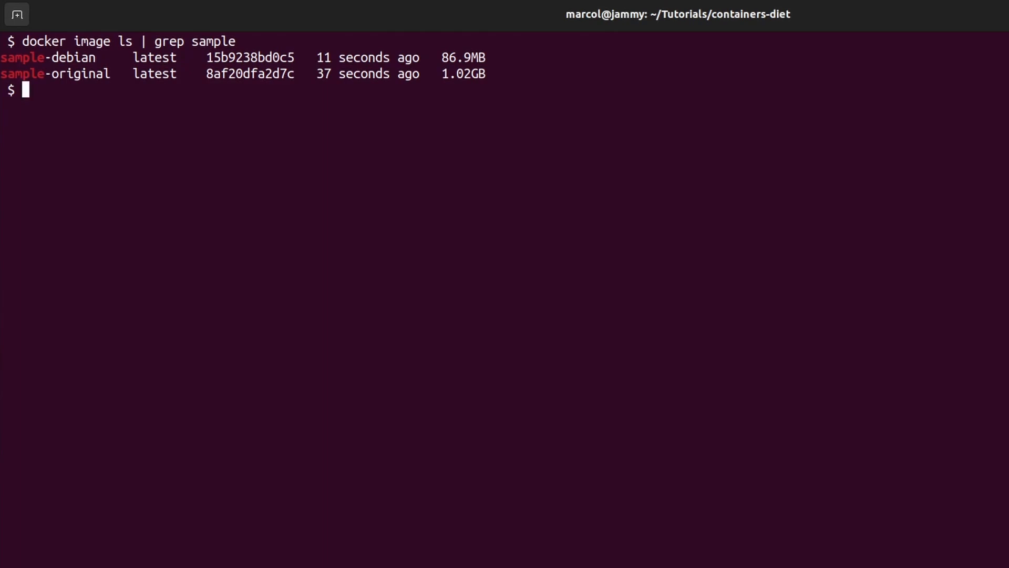
Enter the vim command for Dockerfile.multistage.alpine at the prompt.
{"action": "type", "text": "vim Dockerfile.multistage.alpine"}
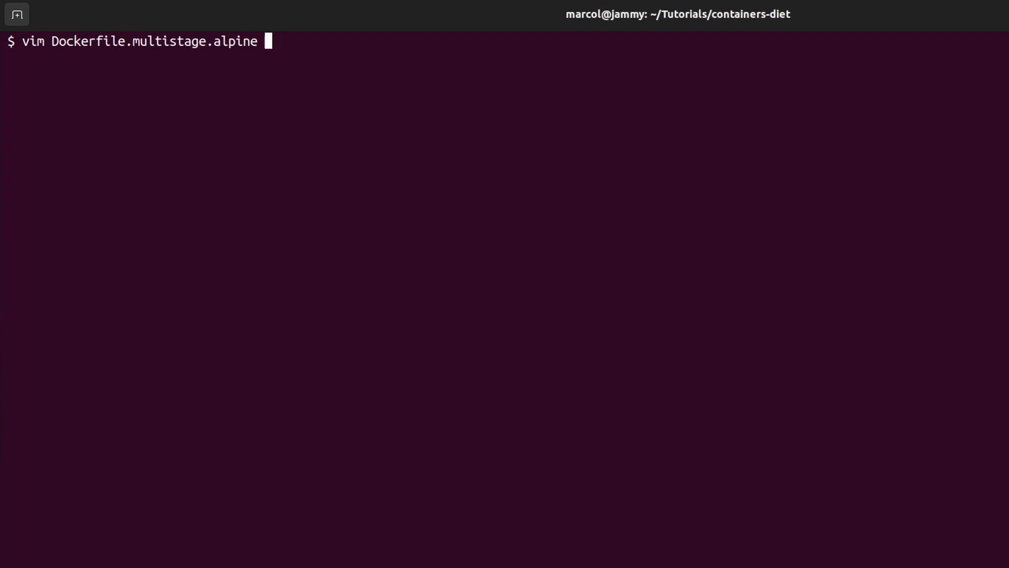
Review the multistage Alpine and distroless Dockerfiles in vim.
{"action": "key", "text": "Return"}
{"action": "type", "text": "vim Dockerfile.multistage.distroless"}
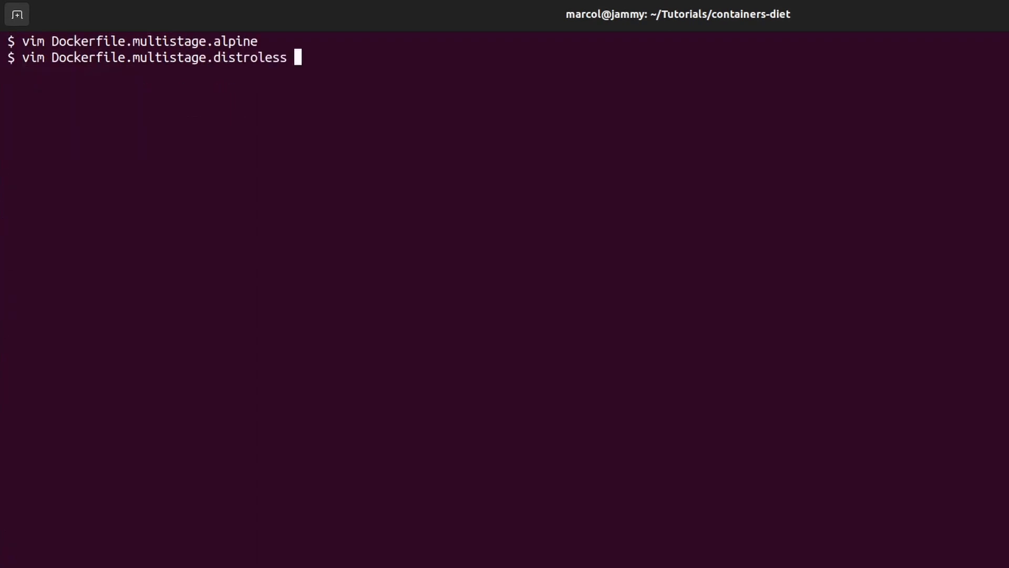
{"action": "key", "text": "Return"}
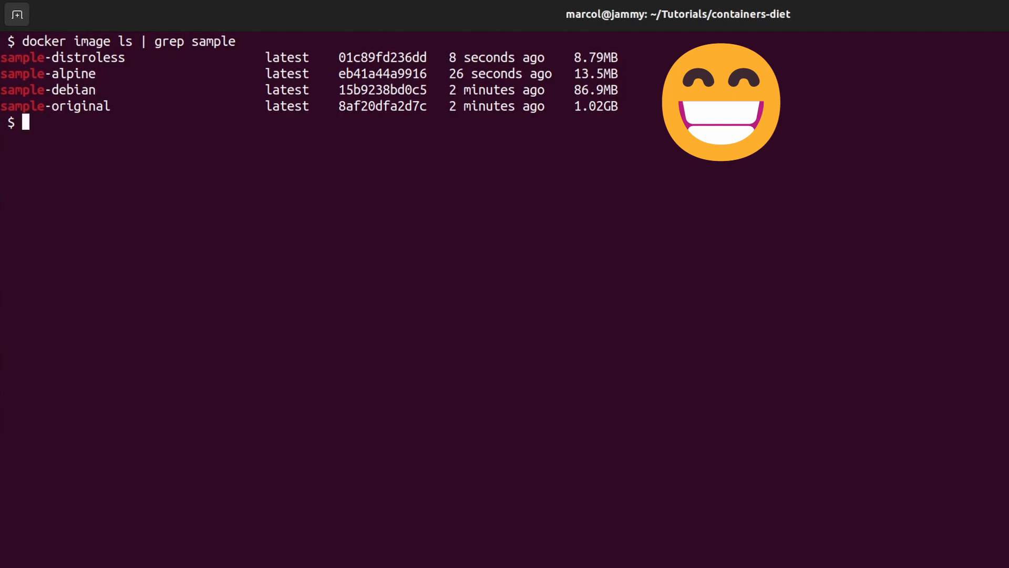
Run sample-distroless as container c1 on port 8090 and query it with curl.
{"action": "type", "text": "docker run -d -p8090:8"}
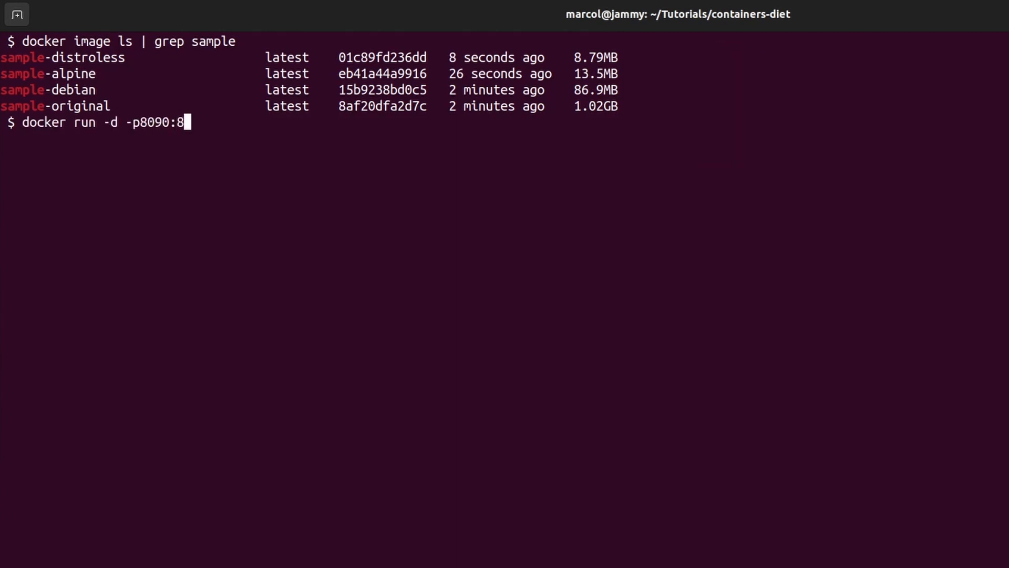
{"action": "type", "text": "090 --name c1"}
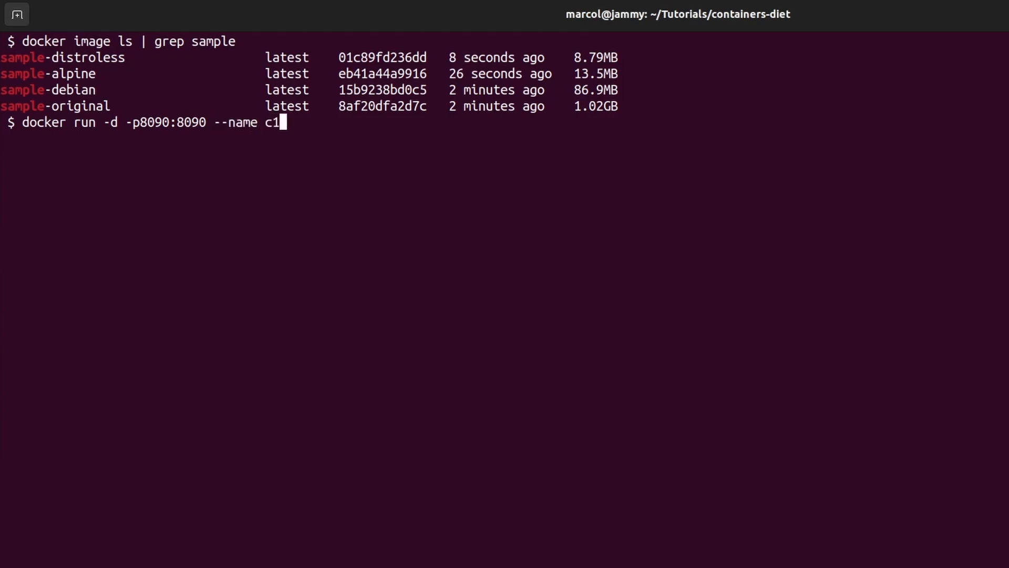
{"action": "type", "text": "sample-distroless"}
{"action": "type", "text": "curl localho"}
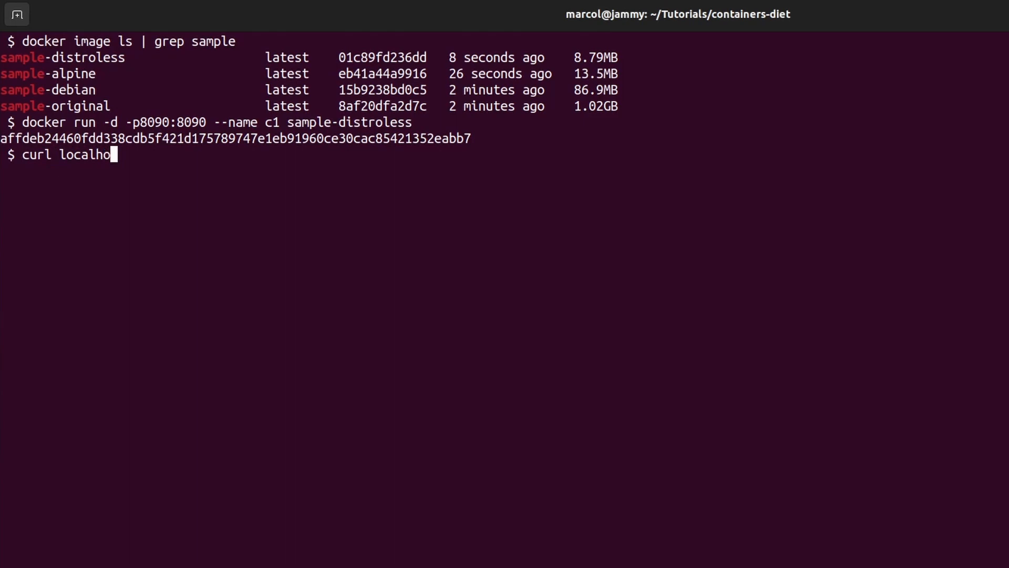
{"action": "key", "text": "Return"}
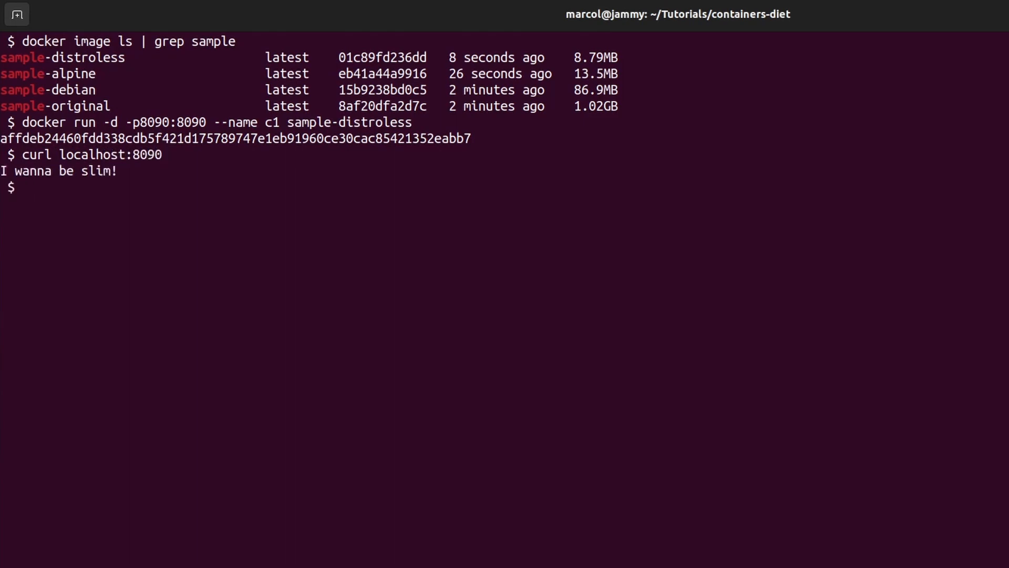
Attempt docker exec -ti c1 sh and find the distroless container has no shell.
{"action": "type", "text": "docker exec -t"}
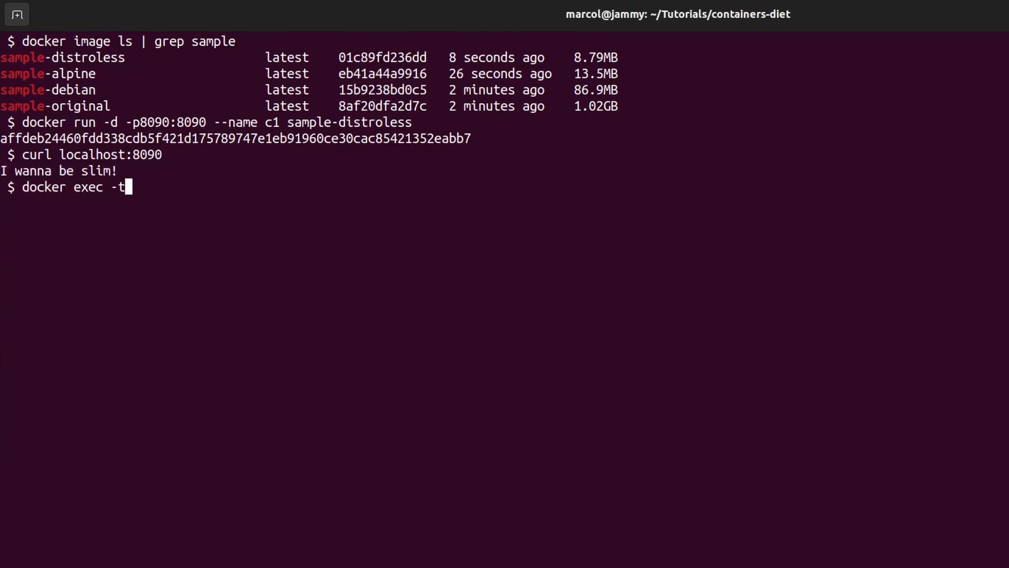
{"action": "key", "text": "Return"}
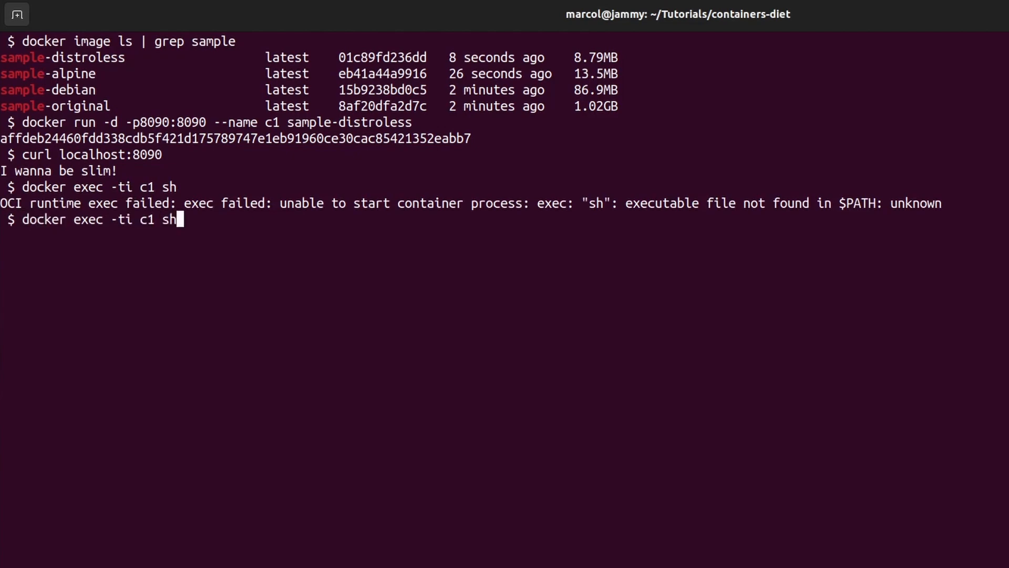
{"action": "key", "text": "Return"}
{"action": "type", "text": "vim"}
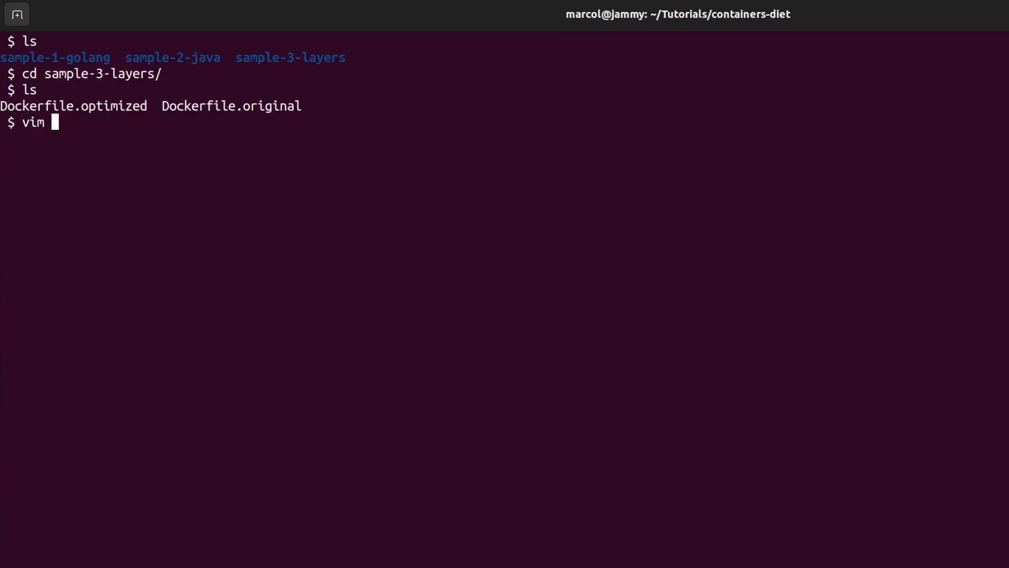
Review the sample-3-layers Dockerfile.original in vim.
{"action": "type", "text": "Dockerfile.original"}
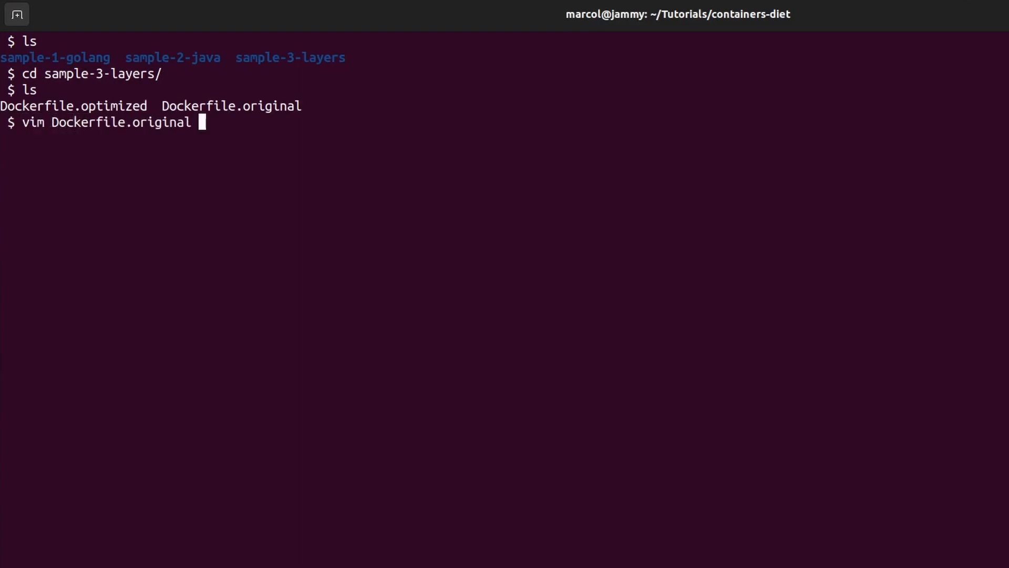
{"action": "key", "text": "Return"}
{"action": "type", "text": "docker build -t l"}
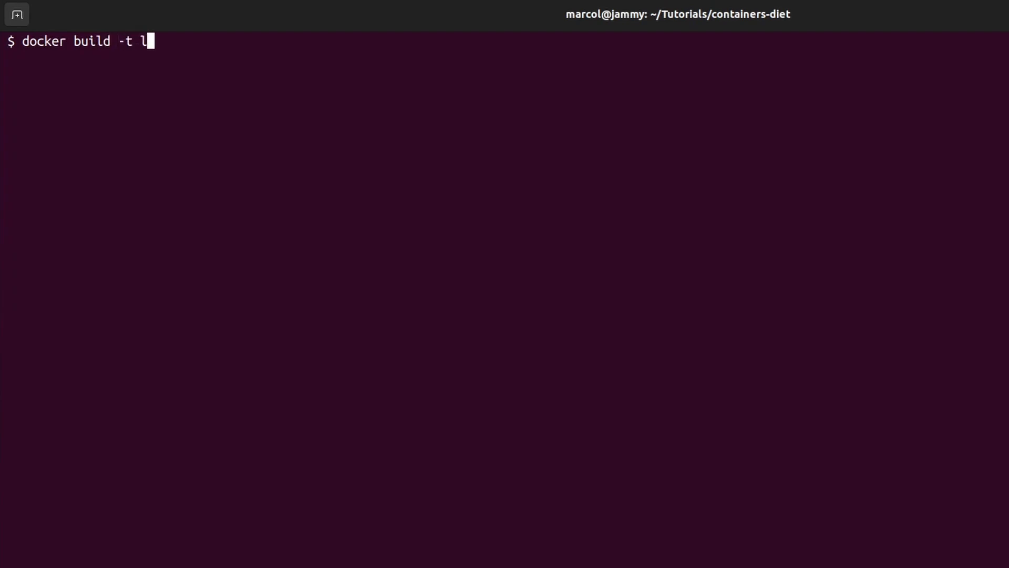
Build layers-original and start a dive command for it.
{"action": "type", "text": "ayers-original"}
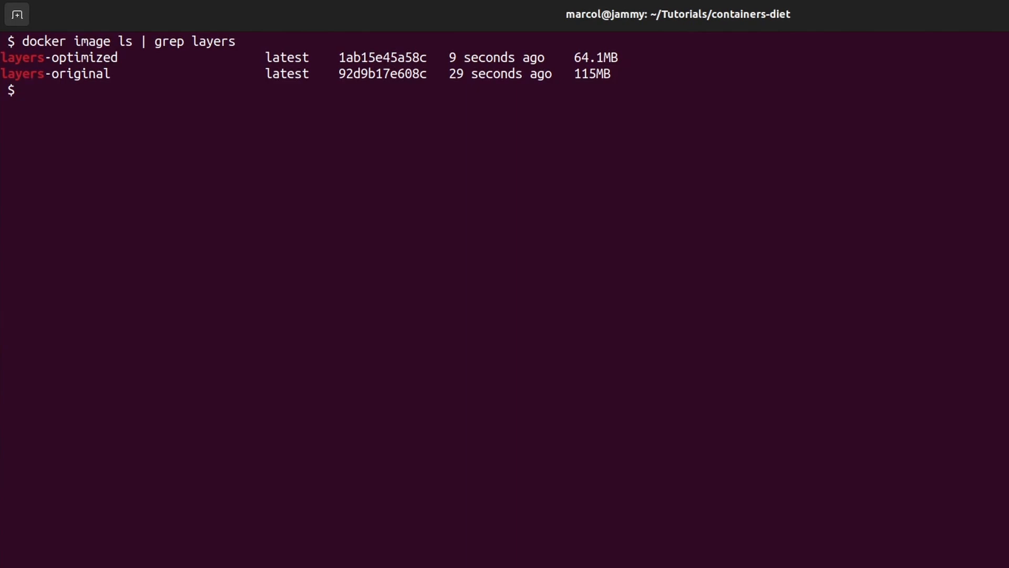
{"action": "type", "text": "dive layers-ori"}
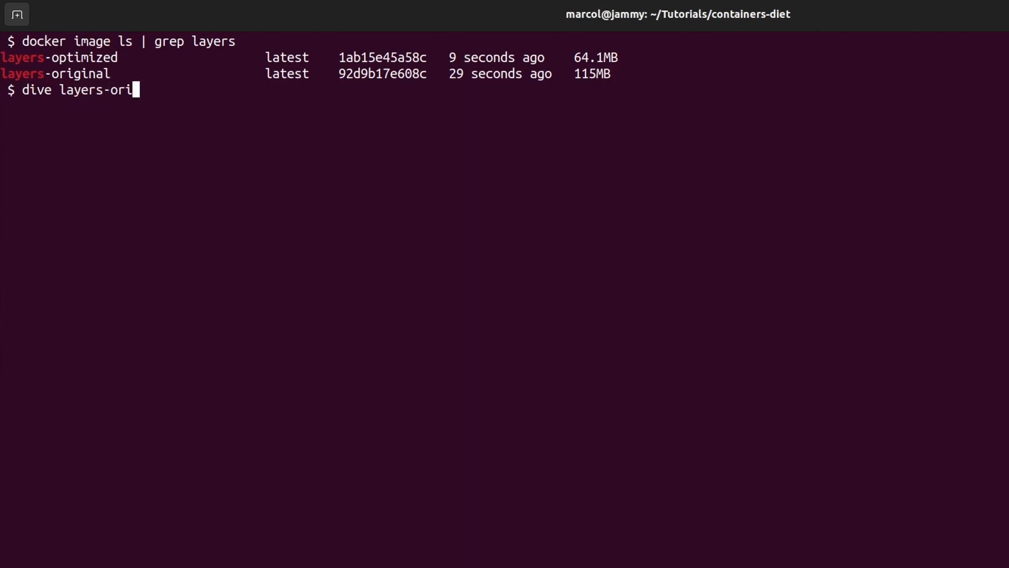
Inspect layers-original then layers-optimized in Dive, showing 64 MB with 99% efficiency.
{"action": "key", "text": "Return"}
{"action": "type", "text": "dive layers-opti"}
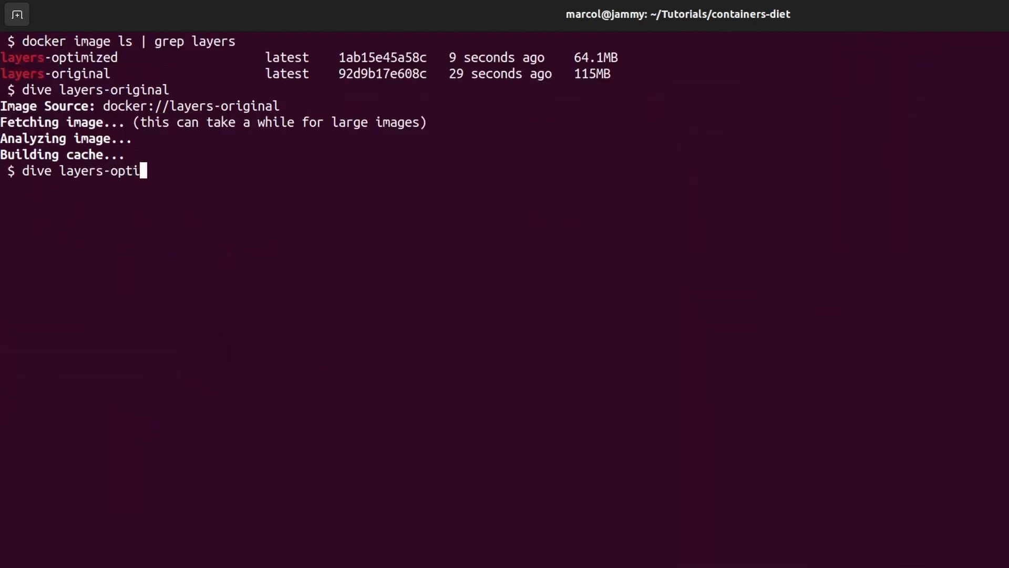
{"action": "type", "text": "z"}
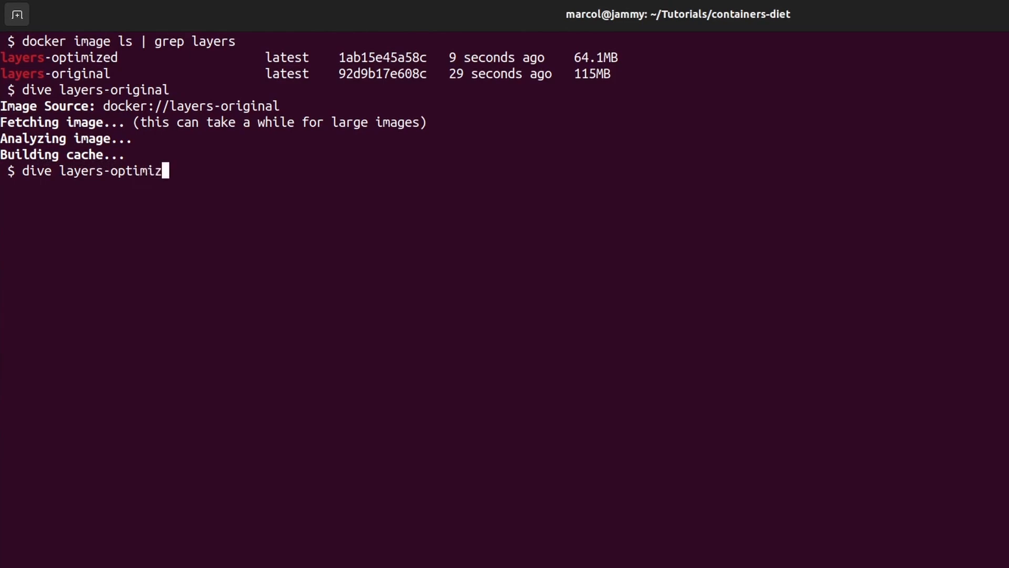
{"action": "key", "text": "Return"}
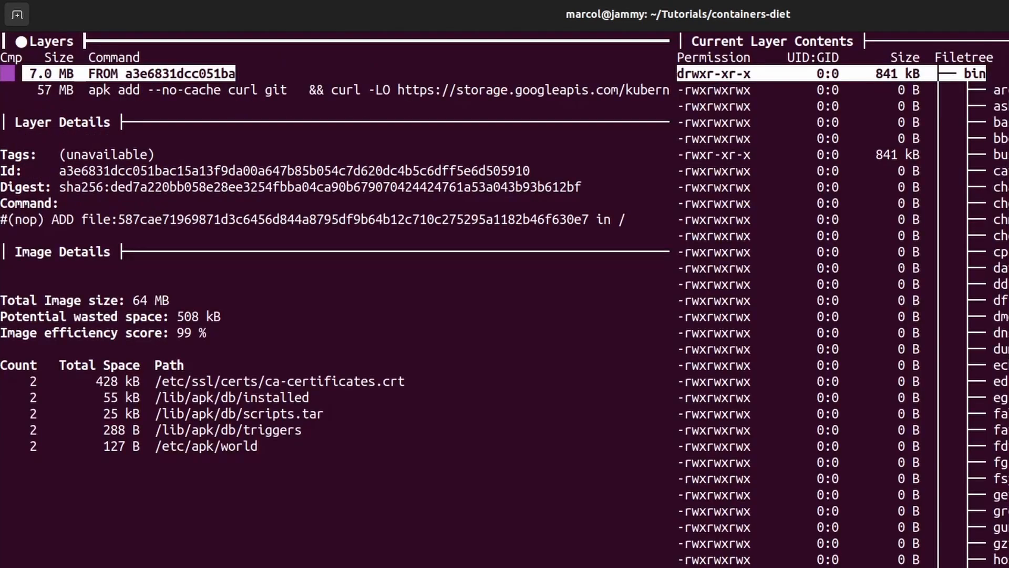